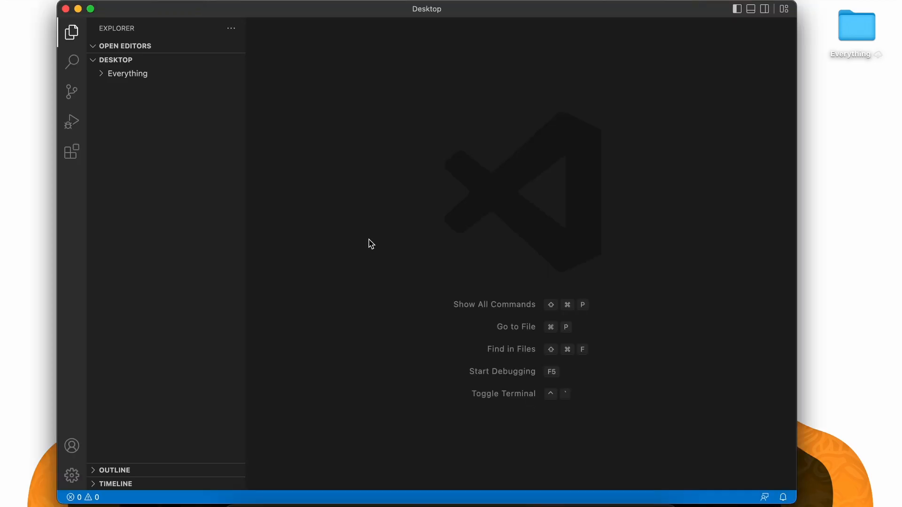
# Step: Create a new folder named pandas_project on the Desktop
pyautogui.click(114, 60)
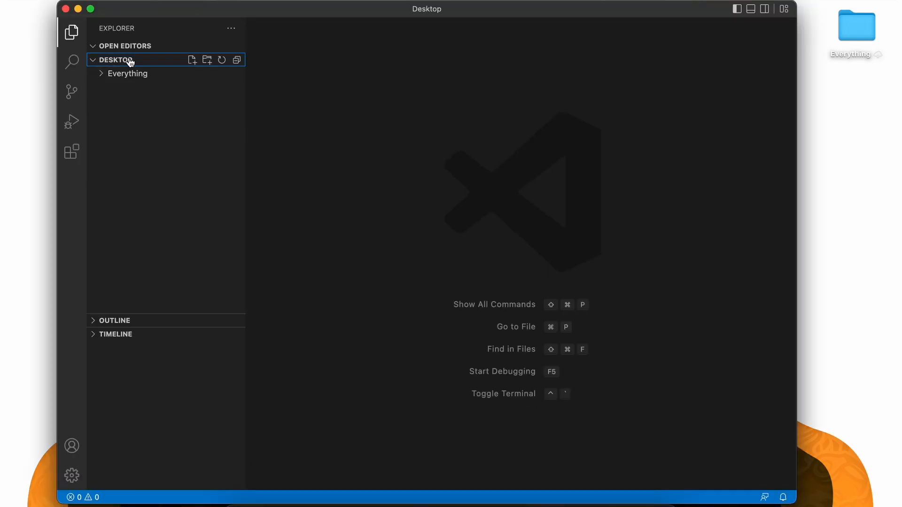
pyautogui.click(207, 61)
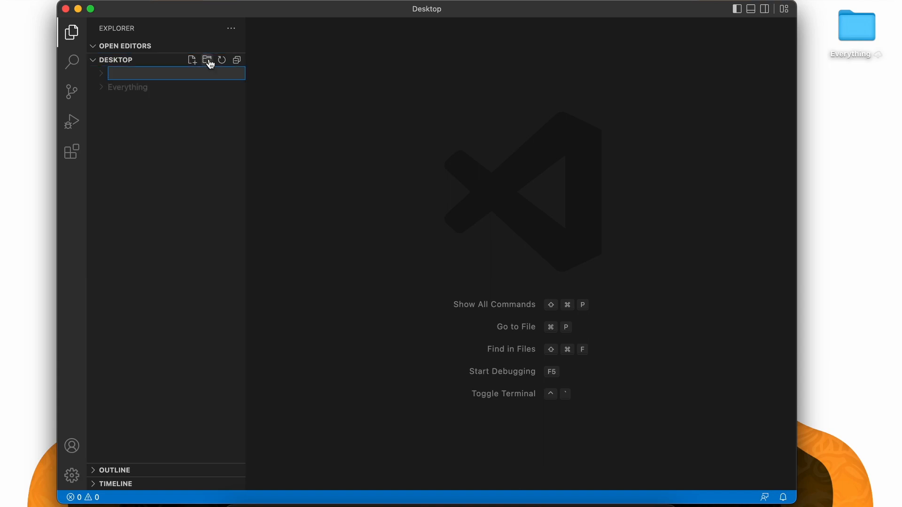
pyautogui.write('pandas+')
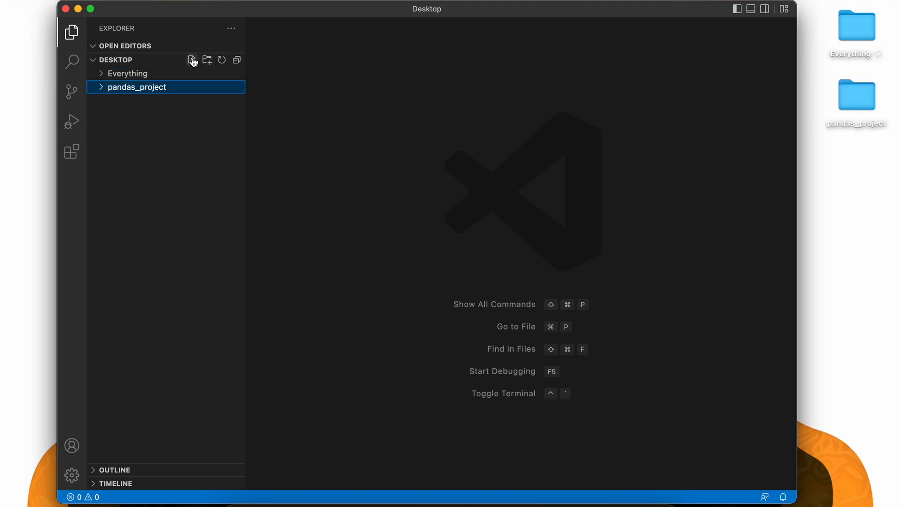
# Step: Create an empty main.py file inside pandas_project
pyautogui.click(193, 60)
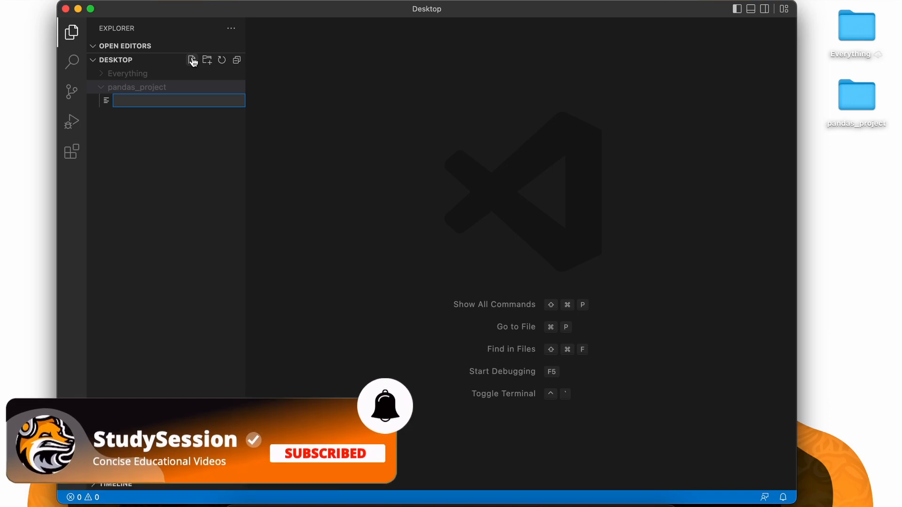
pyautogui.write('main.py')
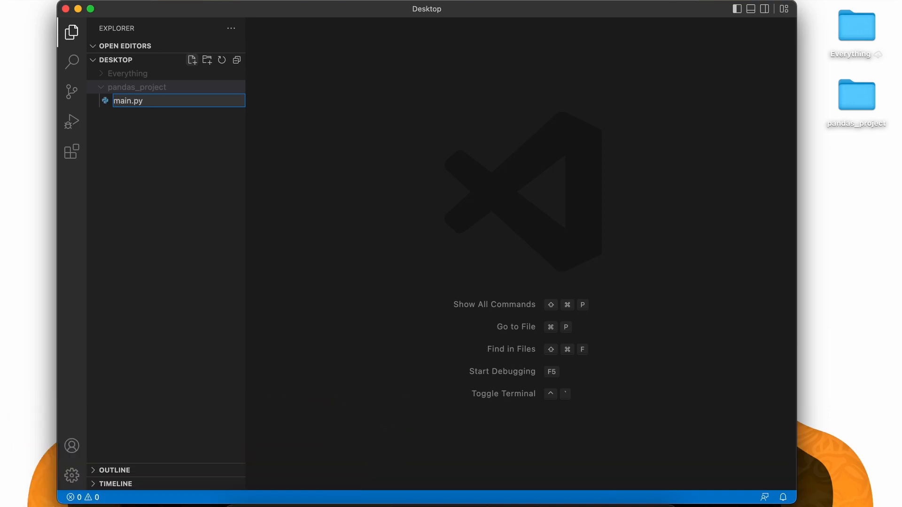
pyautogui.press('Return')
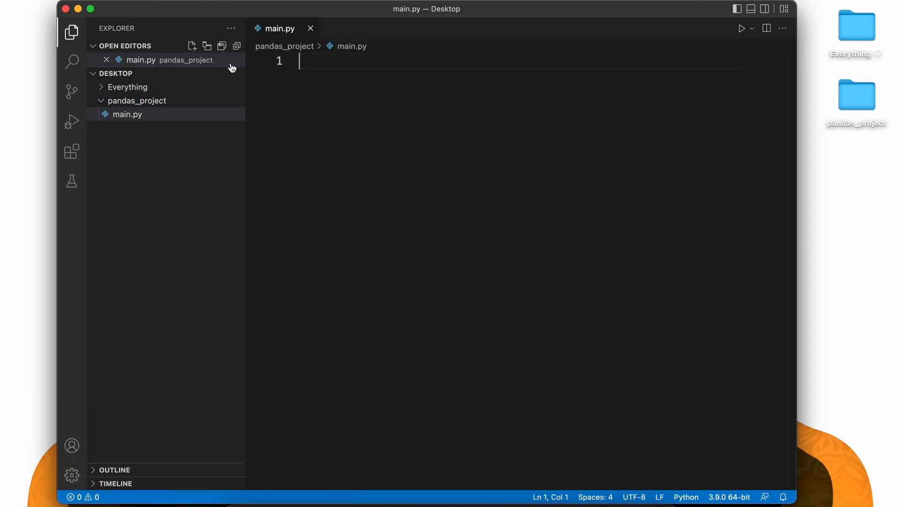
pyautogui.moveTo(750, 8)
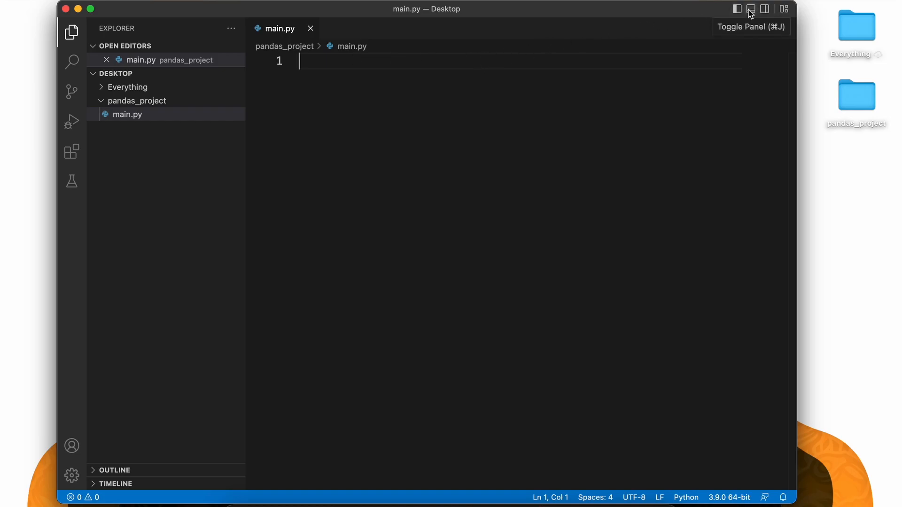
# Step: From the integrated terminal in pandas_project, run python3.9 -m venv studysession
pyautogui.click(750, 9)
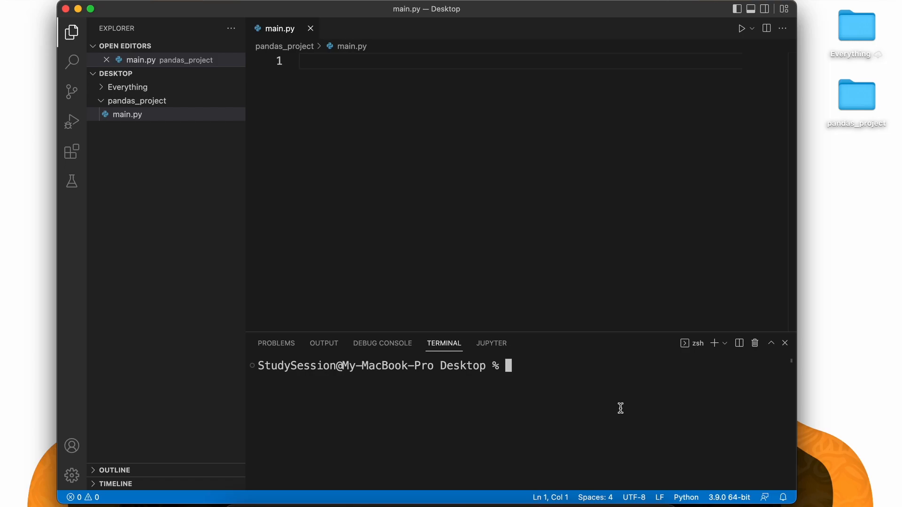
pyautogui.write('cd pandas_project')
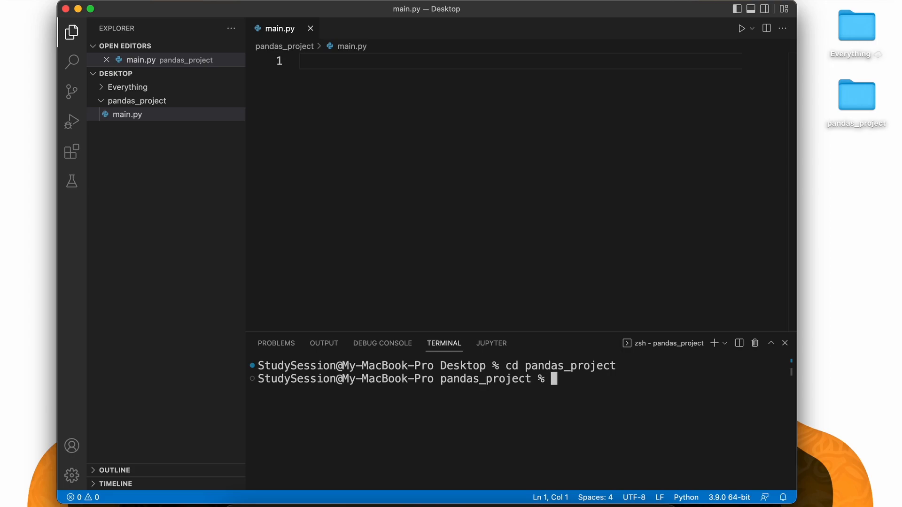
pyautogui.write('p')
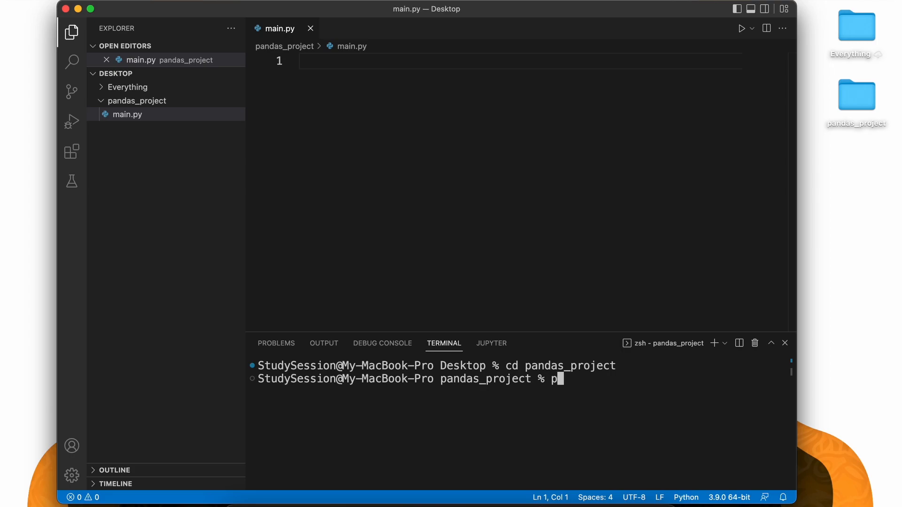
pyautogui.write('ython3.9')
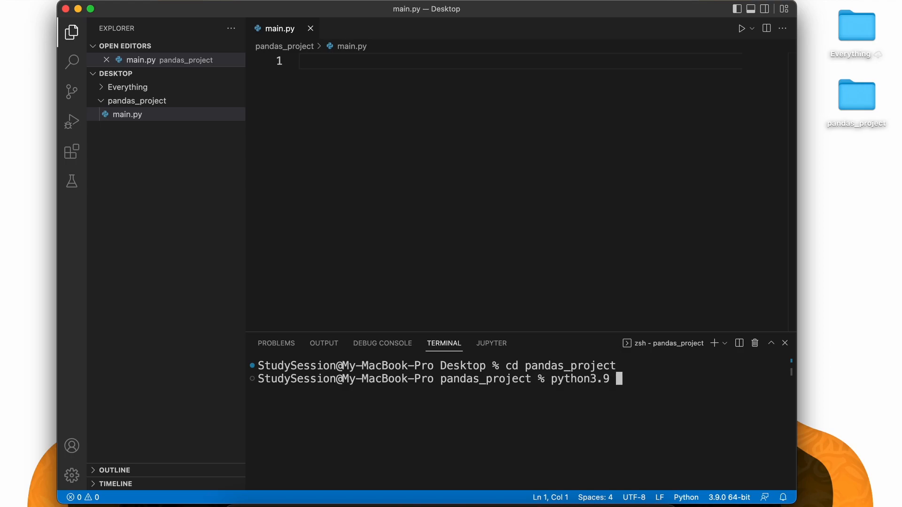
pyautogui.write('-m venv s')
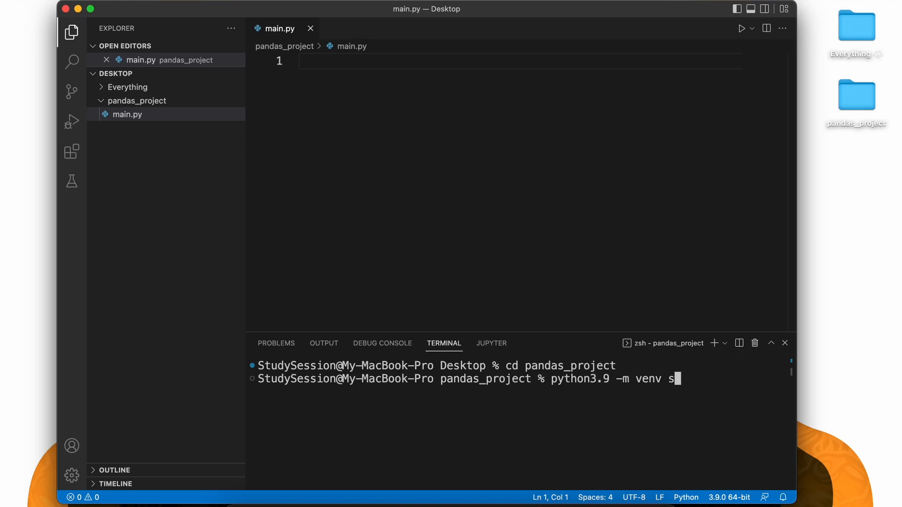
pyautogui.write('tudysession')
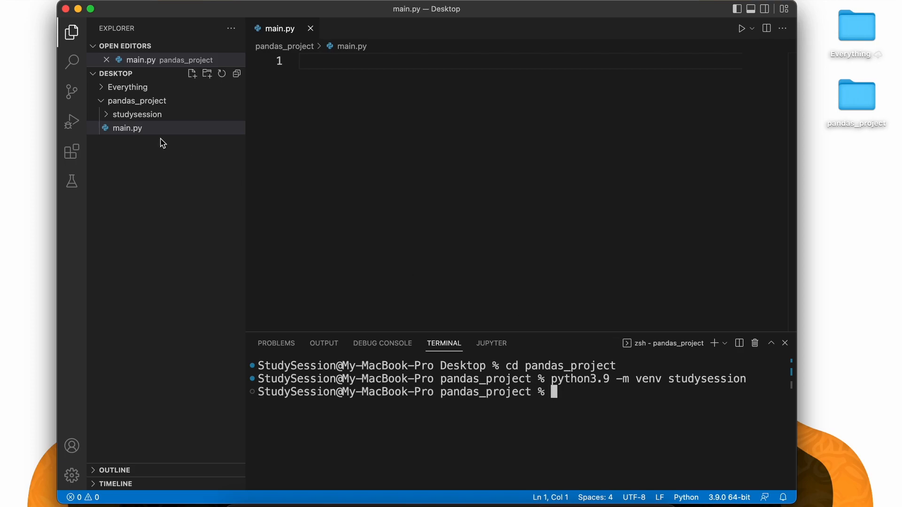
# Step: Activate the environment with source studysession/bin/activate and expand its bin folder
pyautogui.click(137, 115)
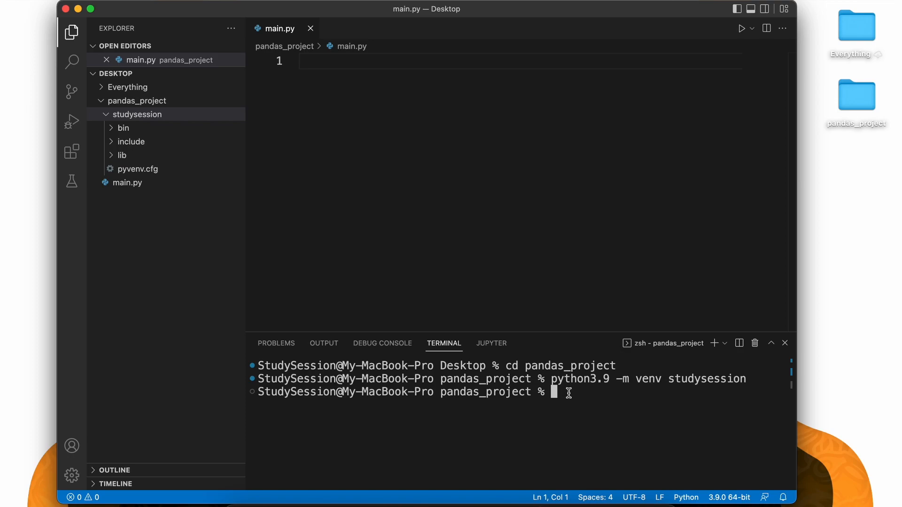
pyautogui.write('source studysession/')
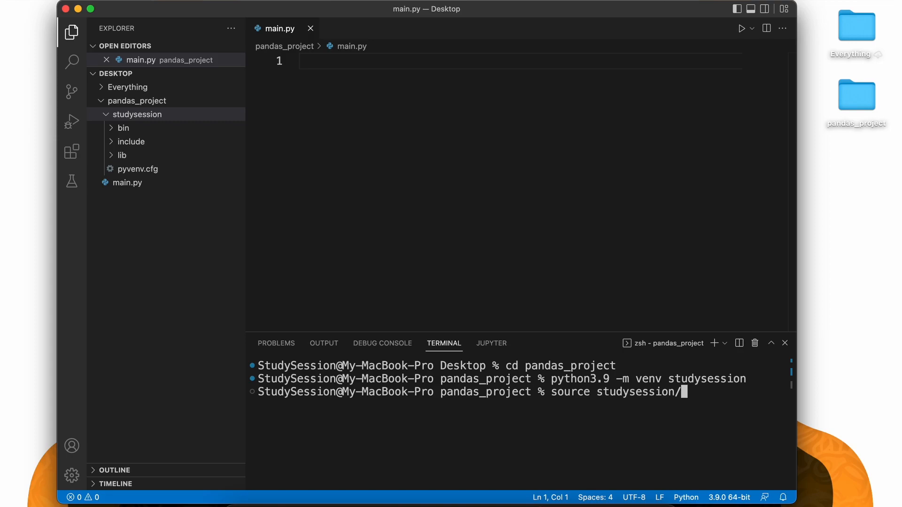
pyautogui.write('bin/activate')
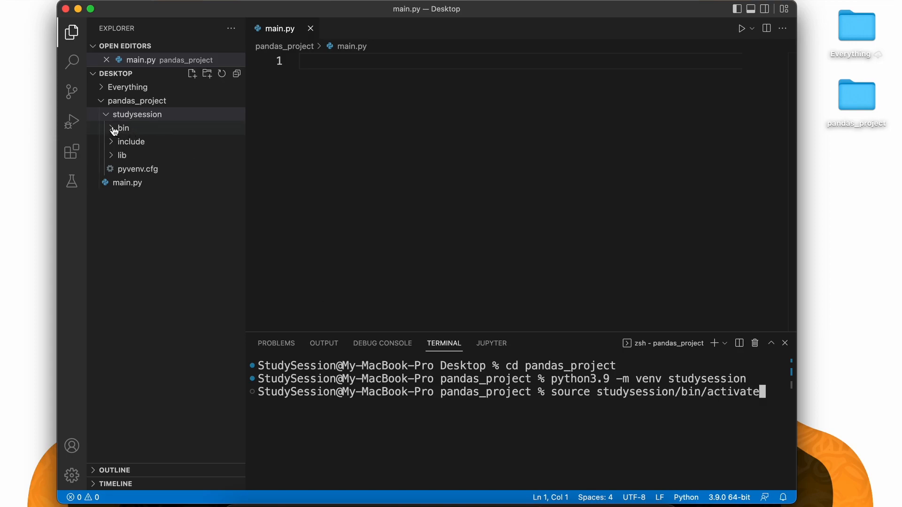
pyautogui.click(122, 128)
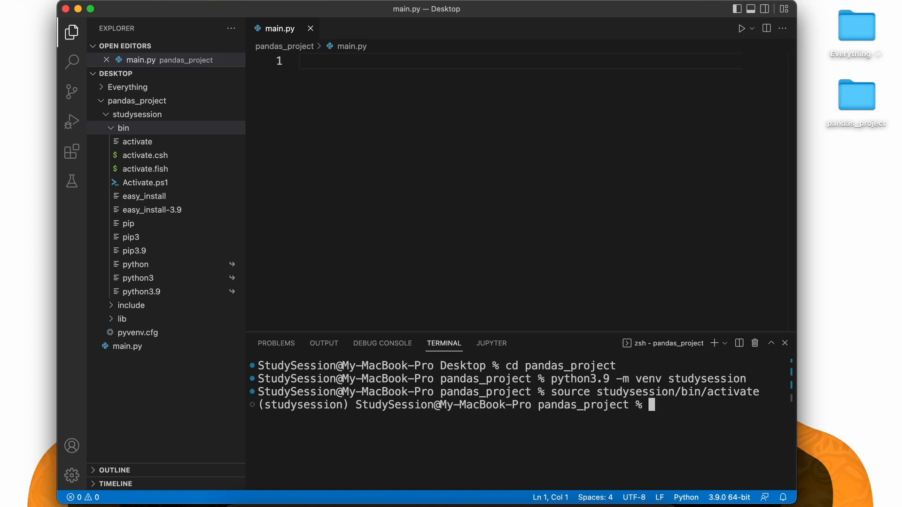
pyautogui.moveTo(612, 407)
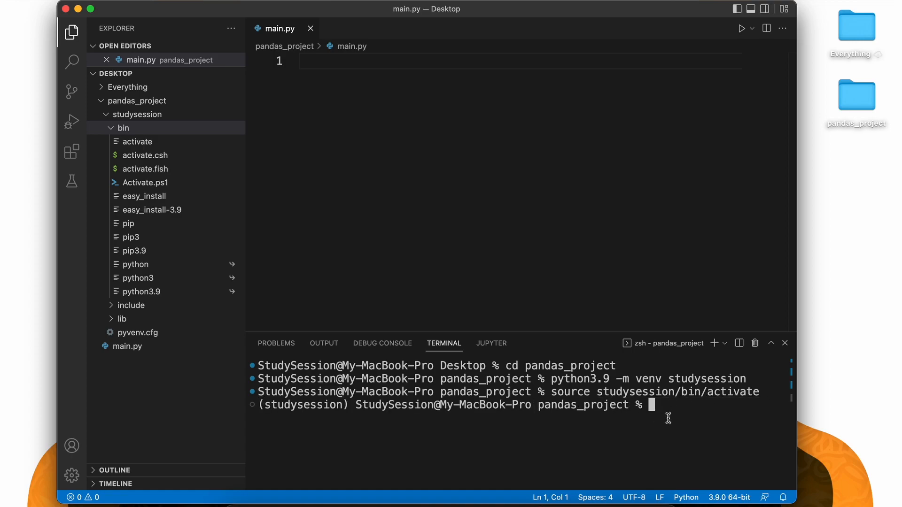
# Step: Upgrade pip inside studysession with pip3 install --upgrade pip
pyautogui.write('p')
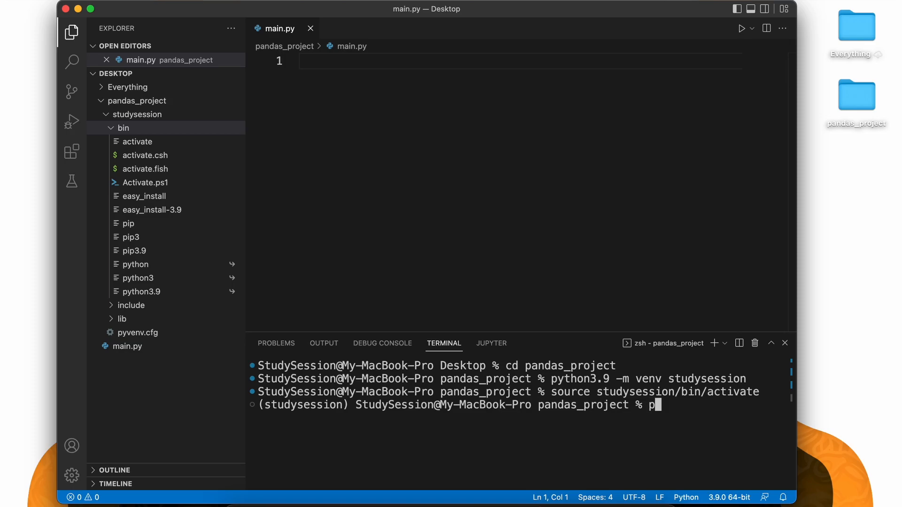
pyautogui.write('ip3 install')
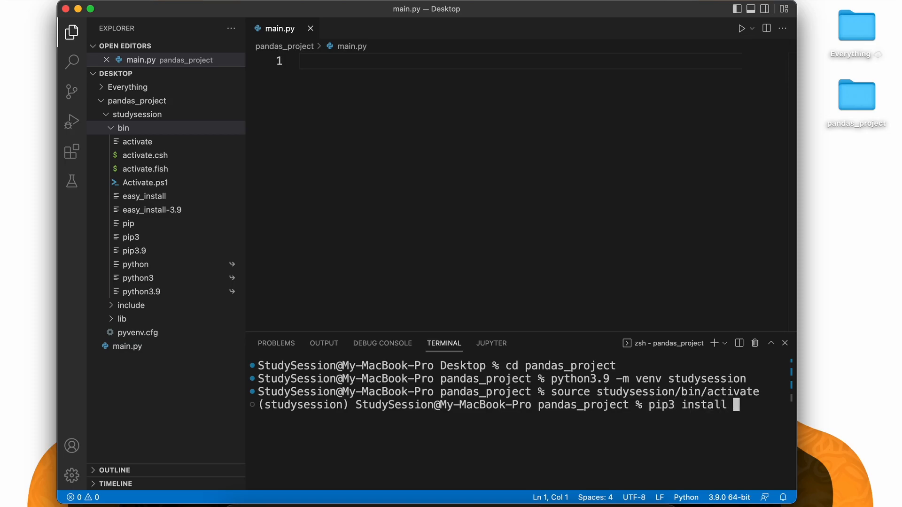
pyautogui.write('--upgra')
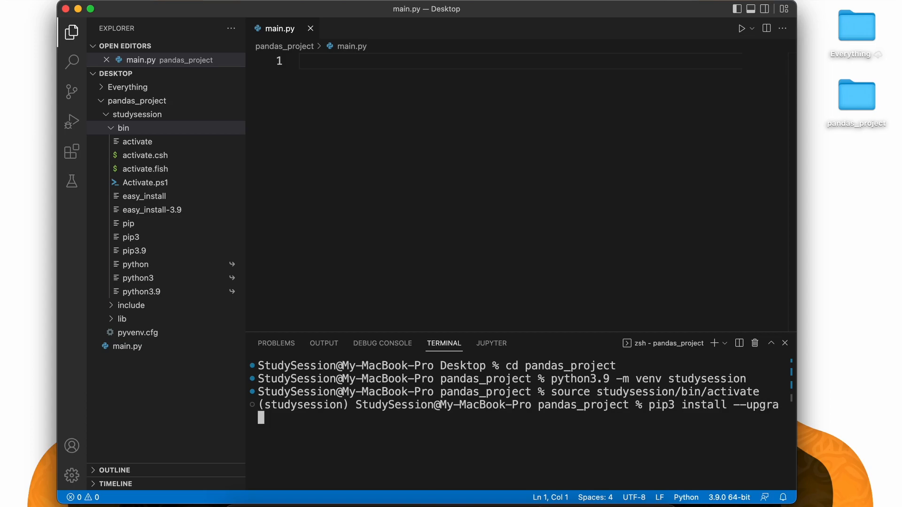
pyautogui.write('de pip')
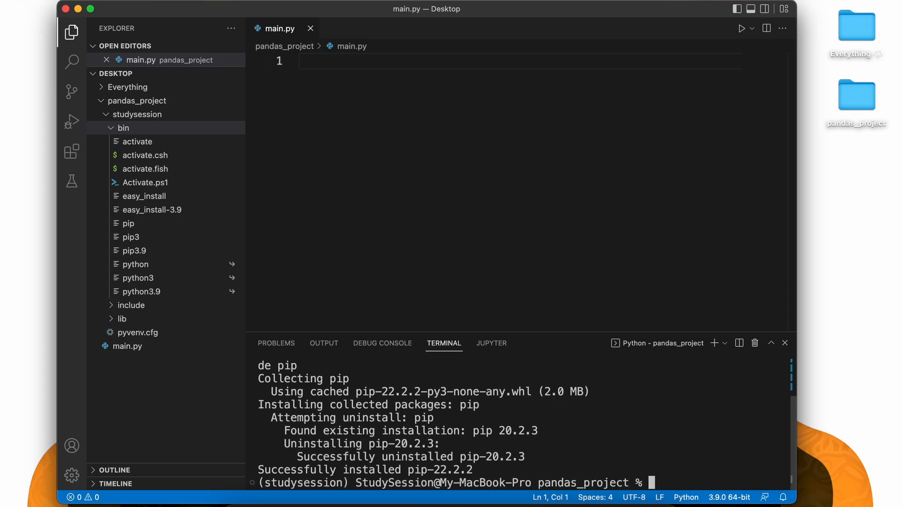
# Step: Install pandas into the environment with pip install pandas
pyautogui.write('pip install')
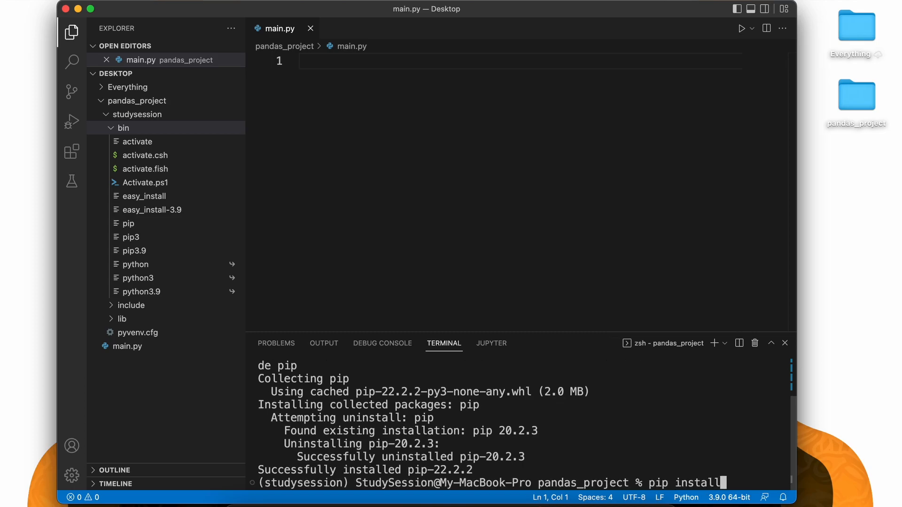
pyautogui.write('panda')
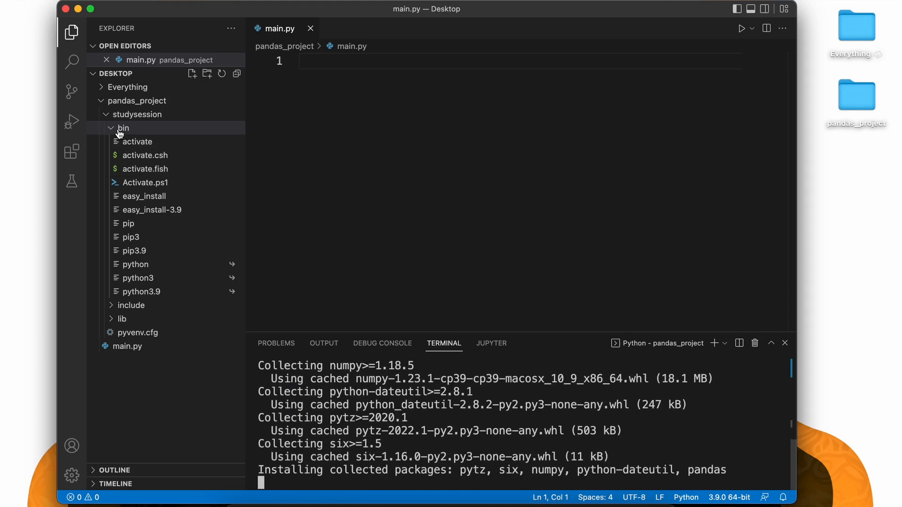
pyautogui.click(123, 127)
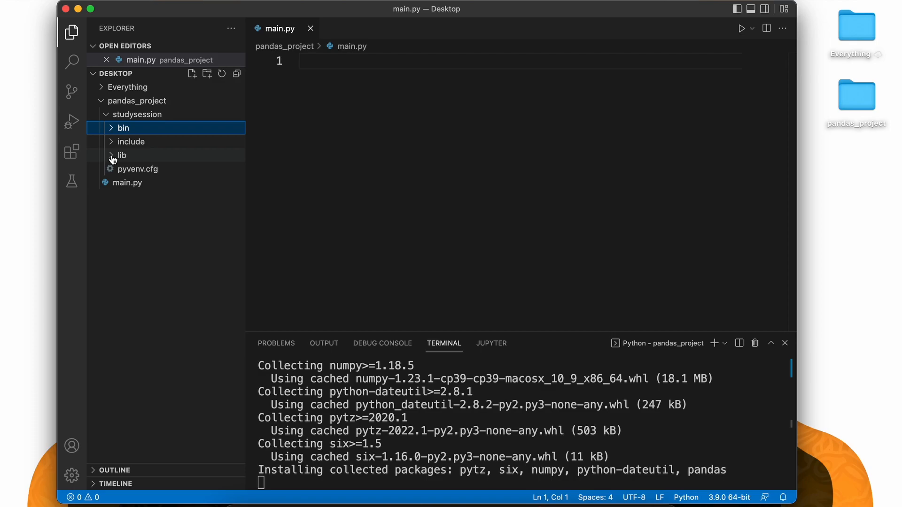
# Step: Browse to pandas_project/studysession/bin and choose its python as the interpreter
pyautogui.click(121, 155)
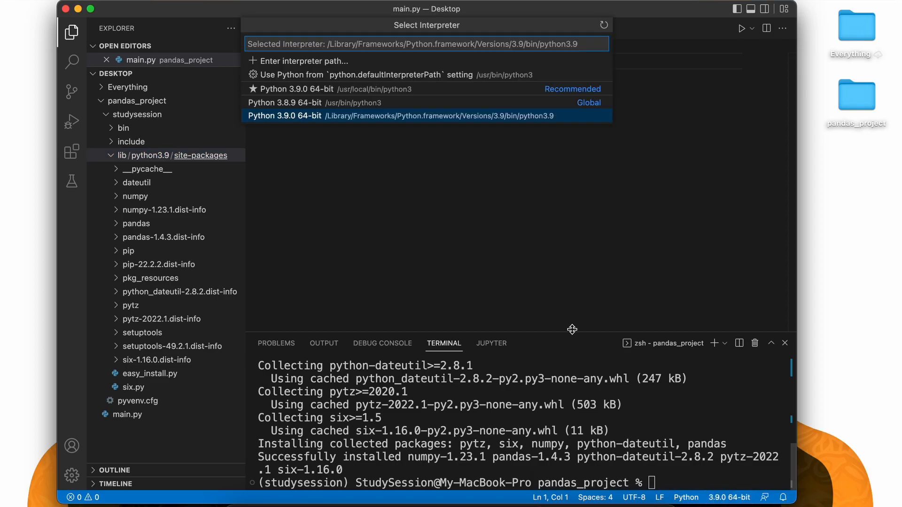
pyautogui.moveTo(332, 63)
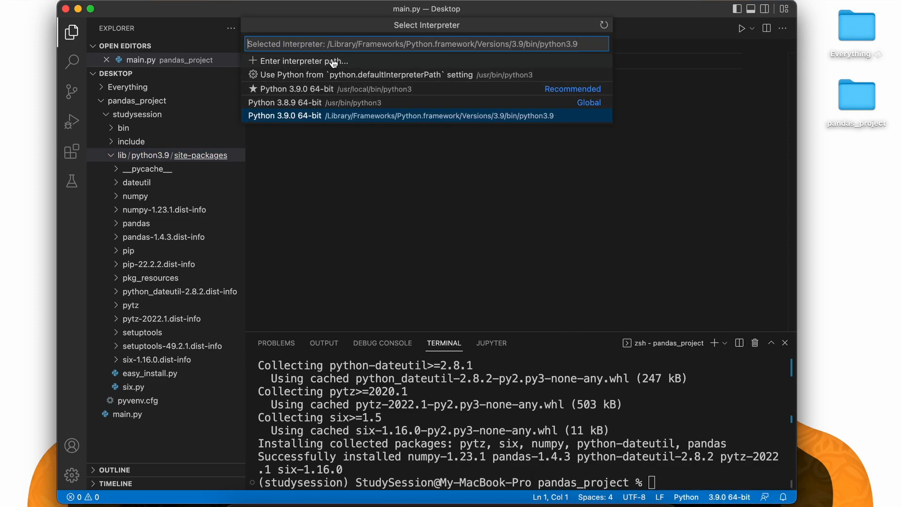
pyautogui.click(298, 60)
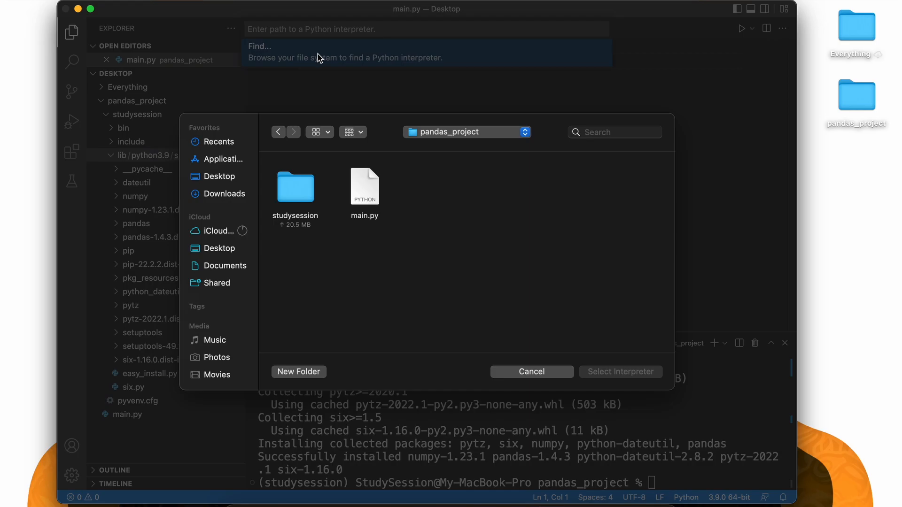
pyautogui.click(220, 248)
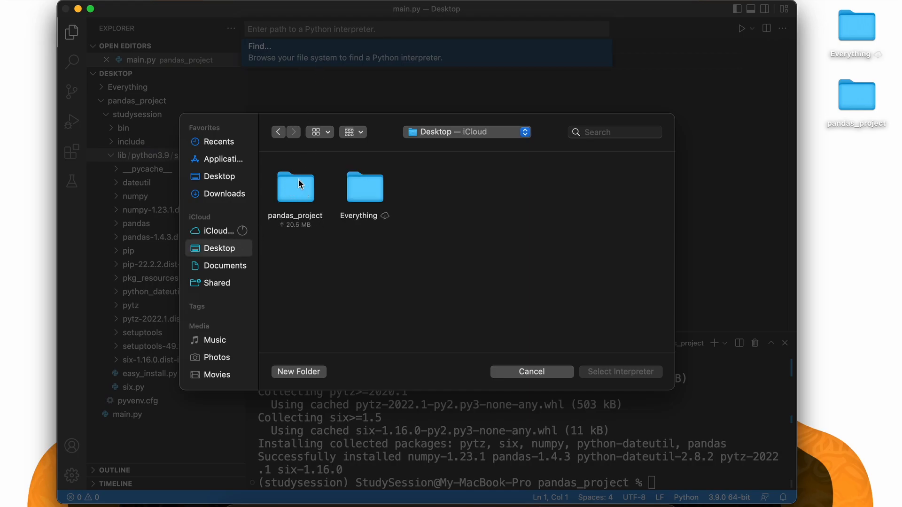
pyautogui.doubleClick(295, 187)
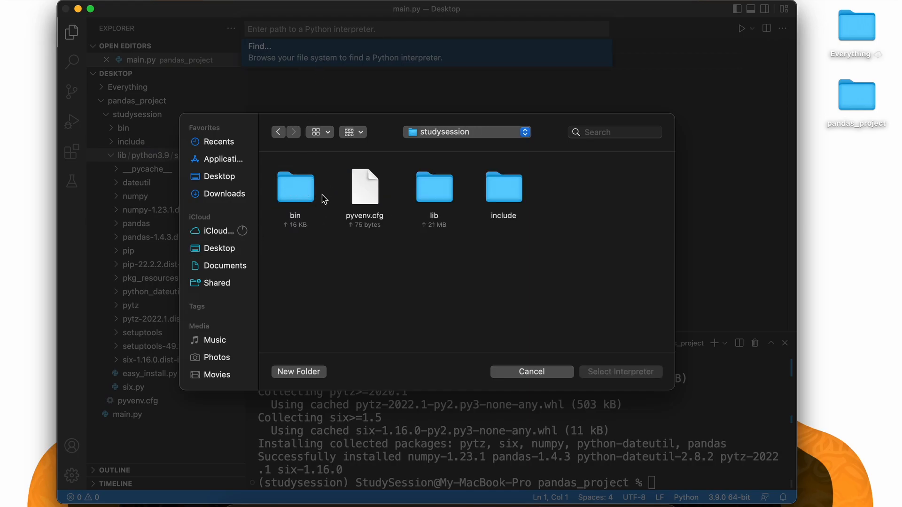
pyautogui.doubleClick(295, 187)
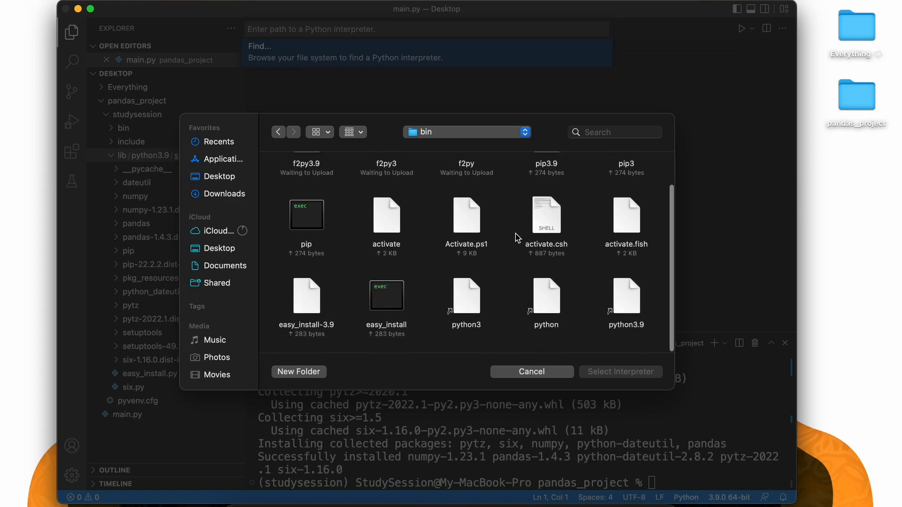
pyautogui.click(530, 372)
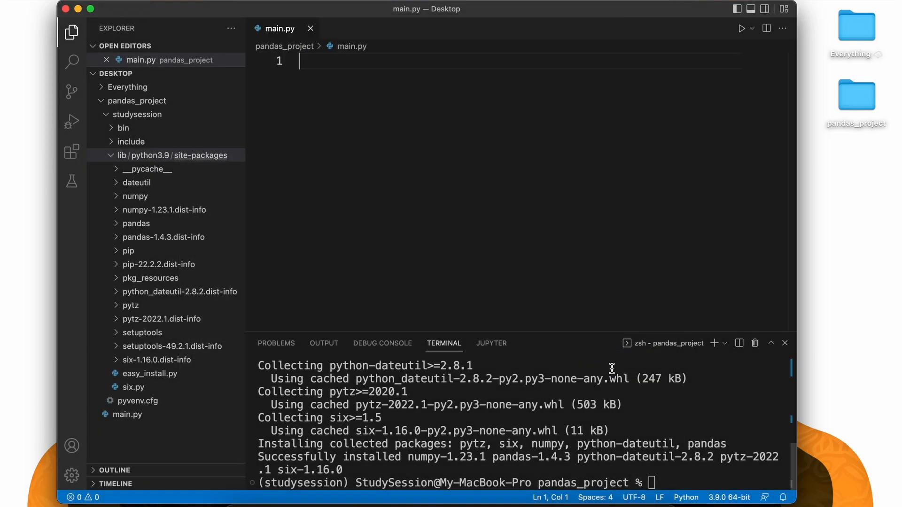
# Step: Write main.py importing pandas, building pd.Series([1, 2, 3]) and printing it, then run it
pyautogui.write('import pandas as p')
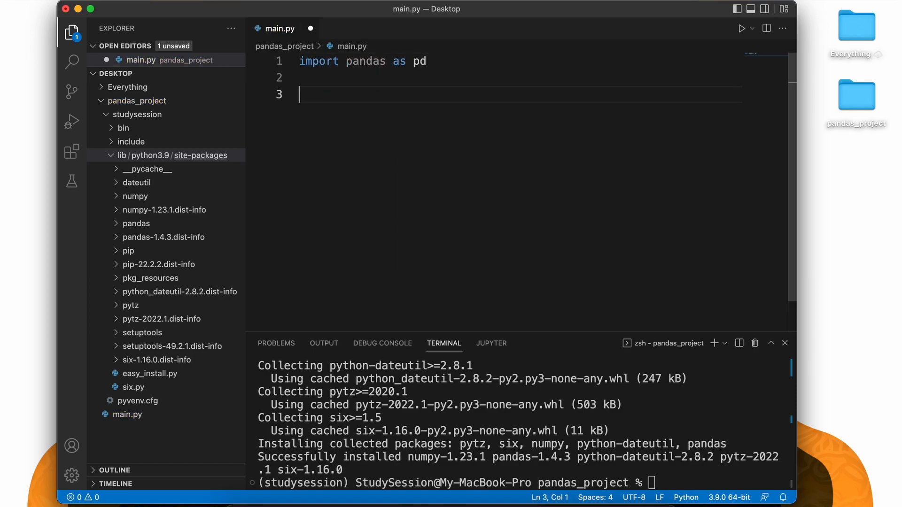
pyautogui.write('data = pd.Series([1, 2, 3')
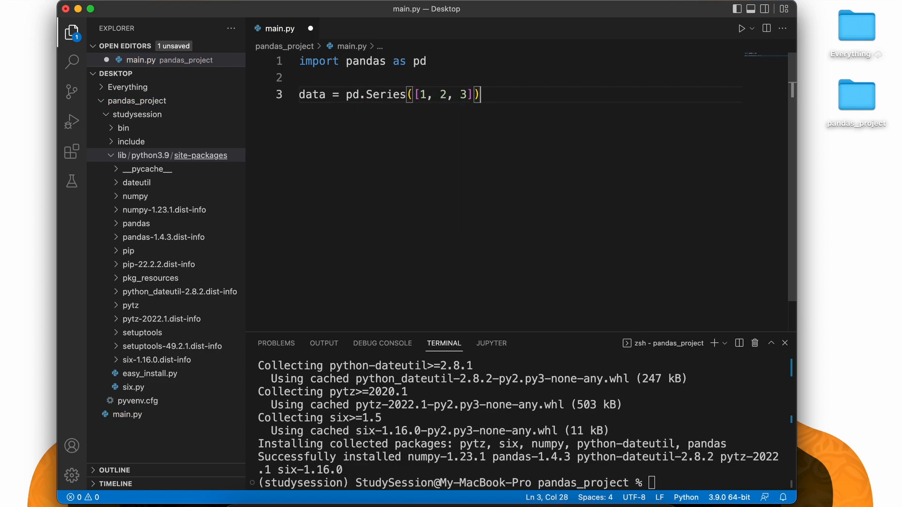
pyautogui.write('print(data)')
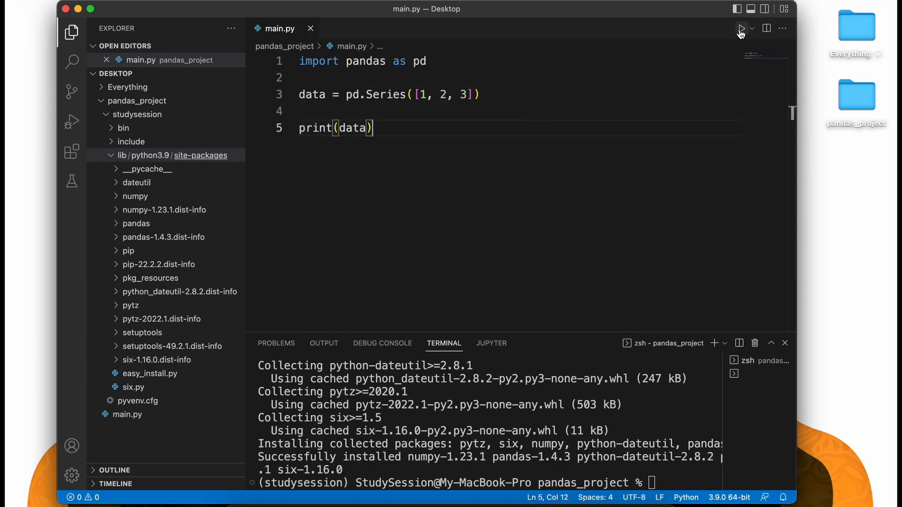
pyautogui.click(742, 28)
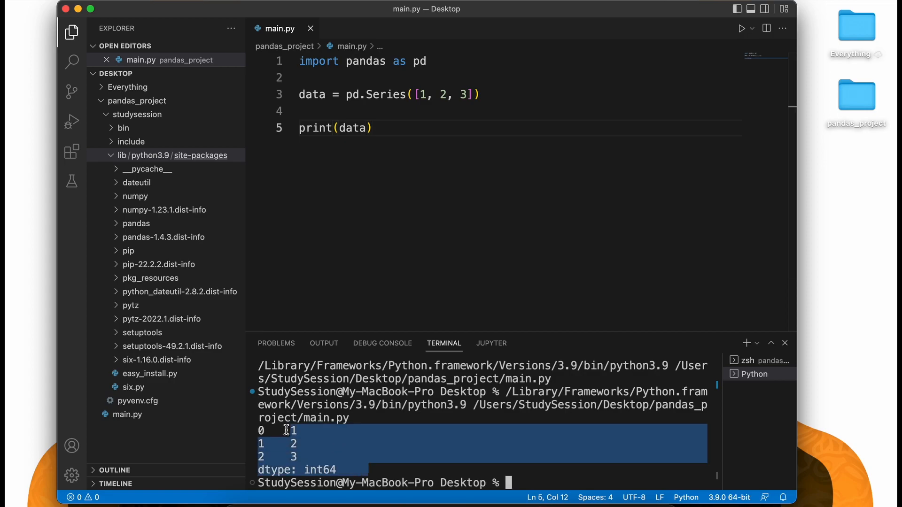